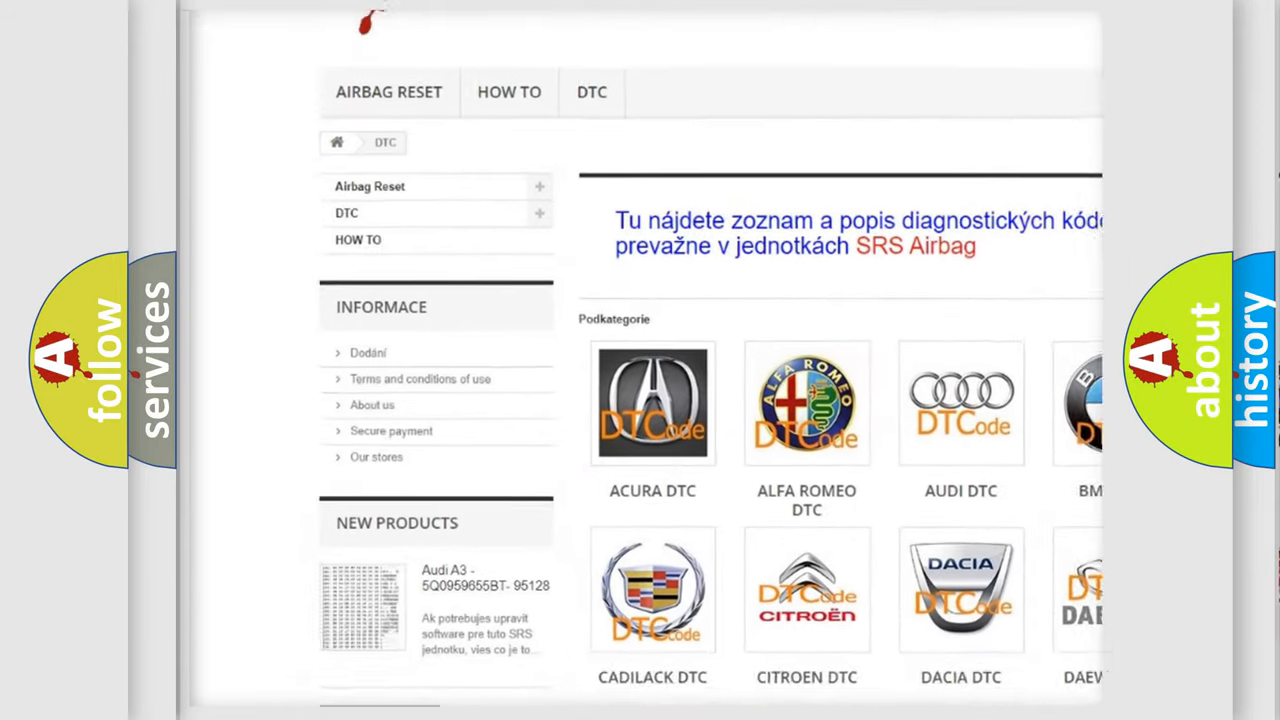
{"action": "scroll", "scroll_direction": "down", "scroll_amount": 3}
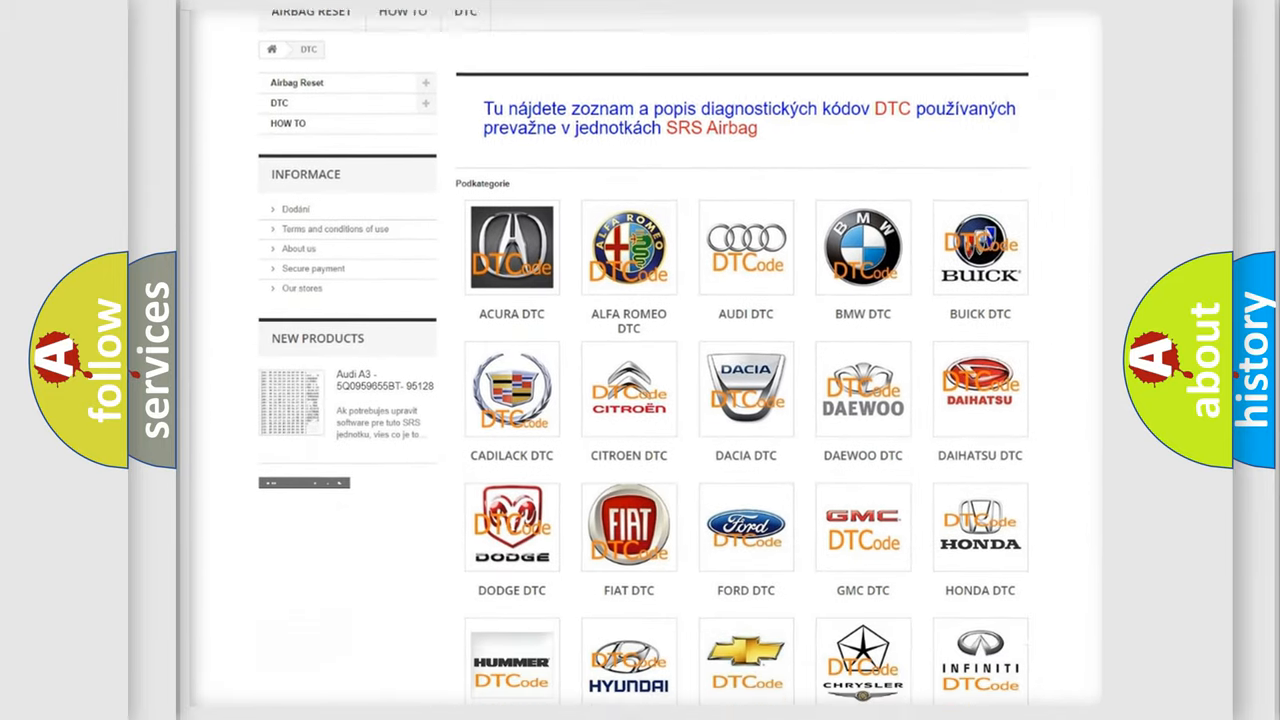
{"action": "scroll", "scroll_direction": "down", "scroll_amount": 3}
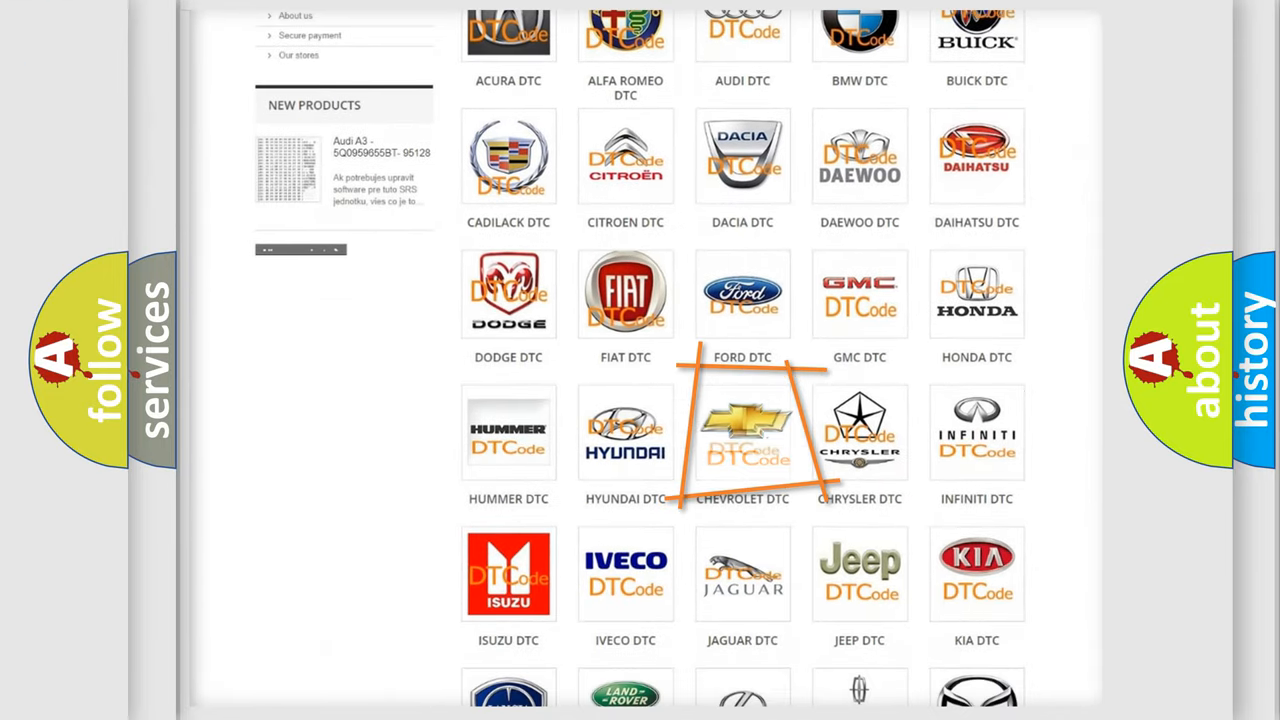